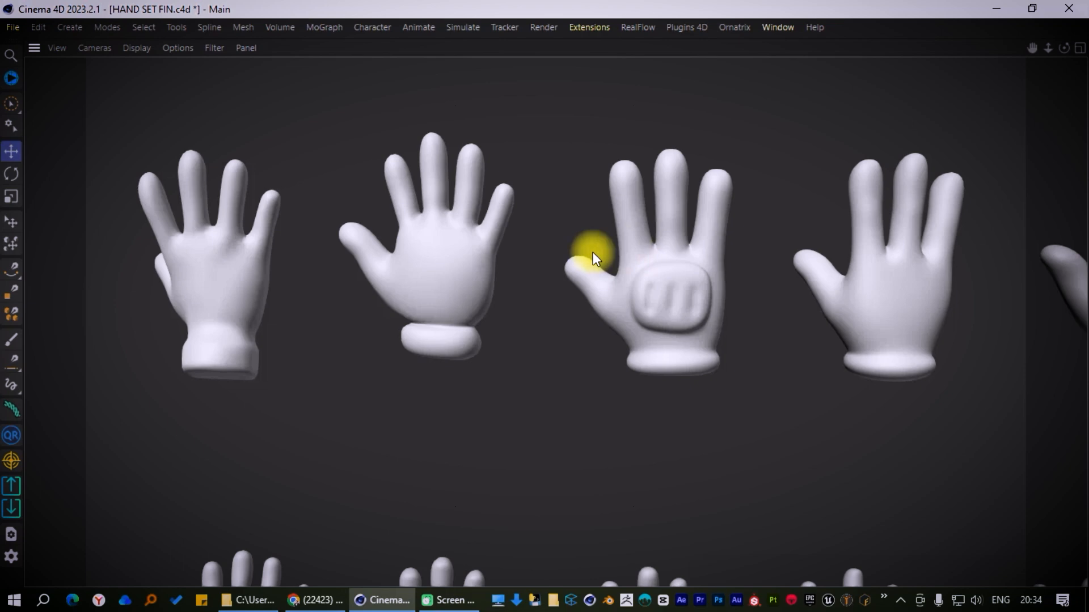
Step: Review the rows of hand models in Cinema 4D, then start loading a ZBrush brush
{"action": "scroll", "scroll_direction": "down", "scroll_amount": 3}
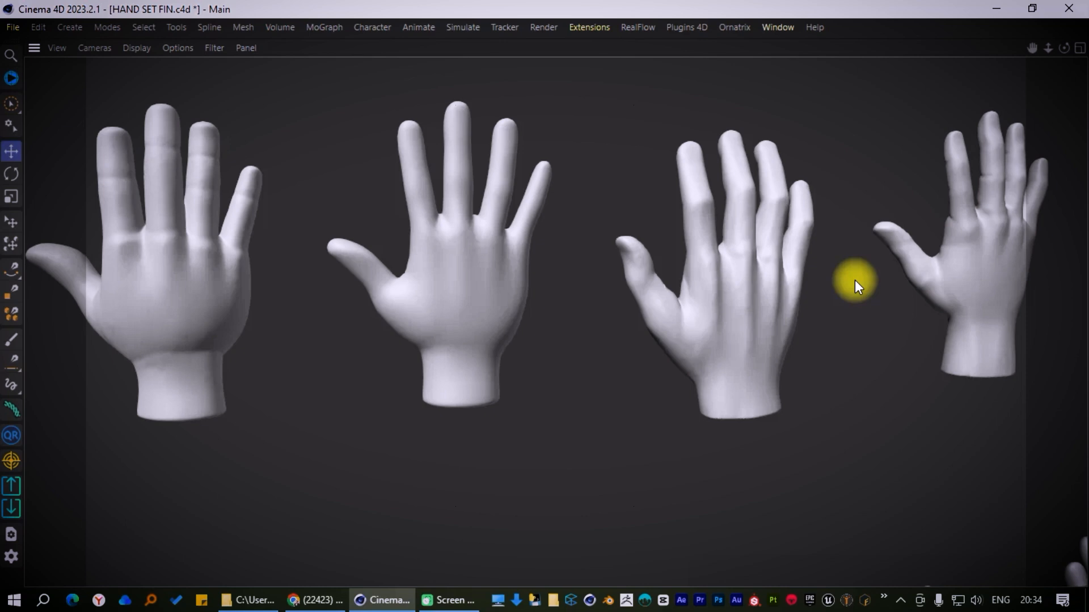
{"action": "scroll", "scroll_direction": "down", "scroll_amount": 3}
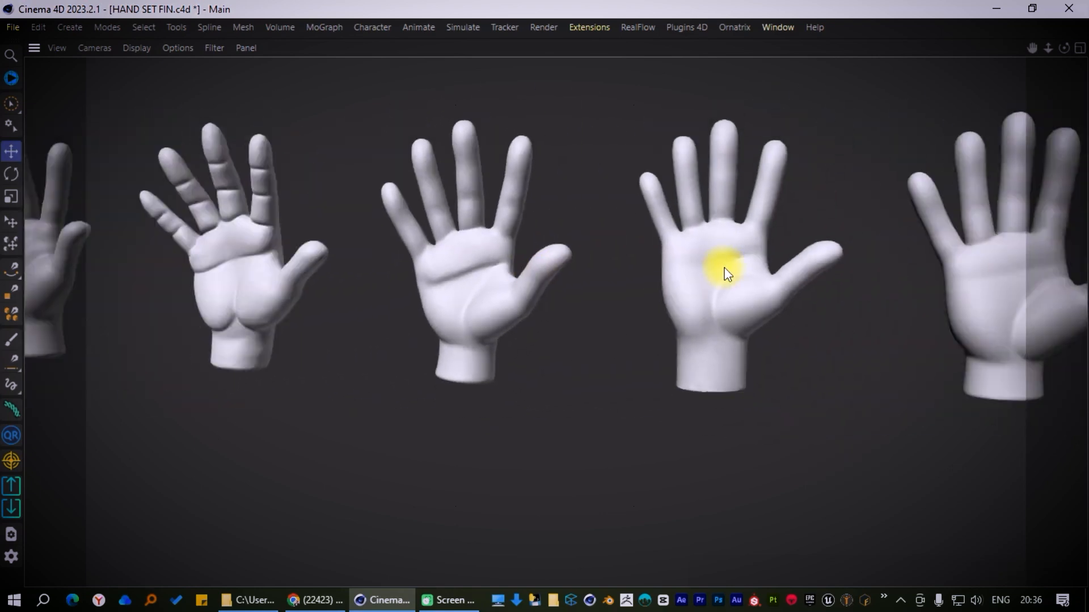
{"action": "scroll", "scroll_direction": "down", "scroll_amount": 3}
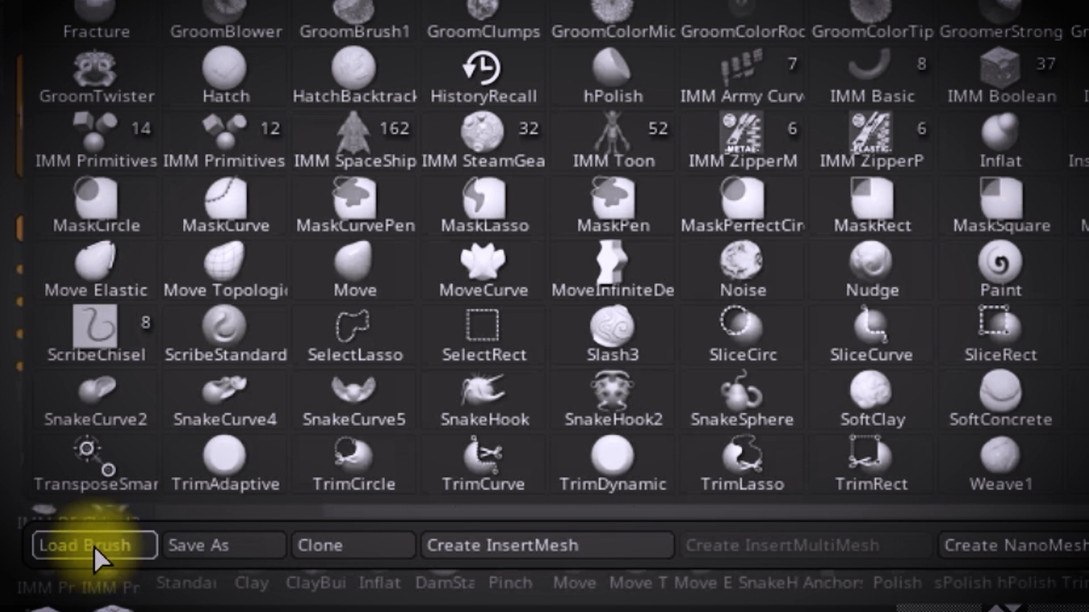
{"action": "left_click", "coordinate": [90, 545]}
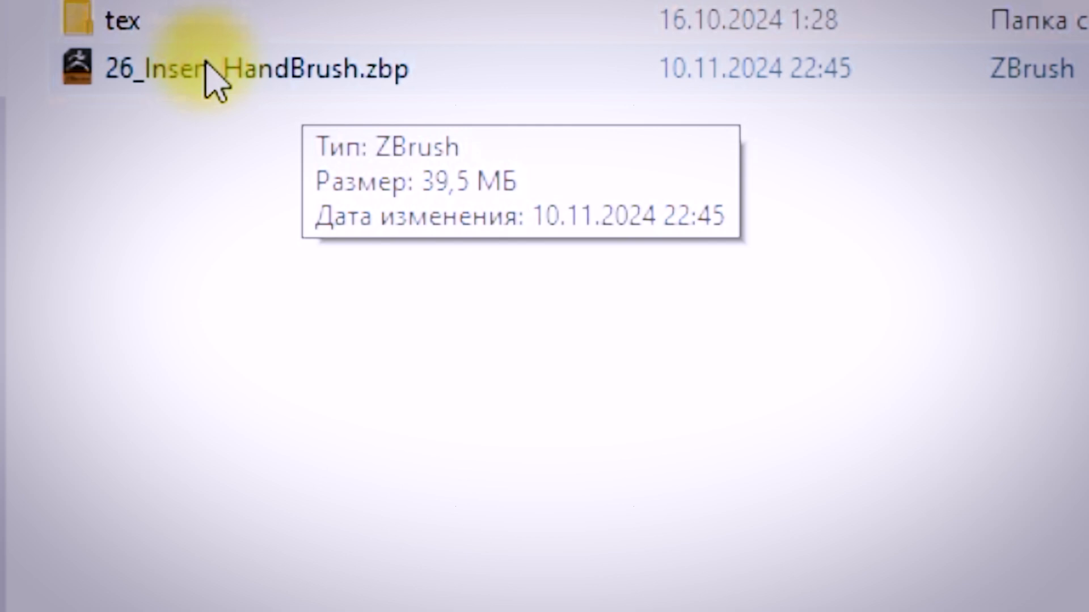
Step: Load the brush file 26_Insert_HandBrush.zbp
{"action": "left_click", "coordinate": [250, 68]}
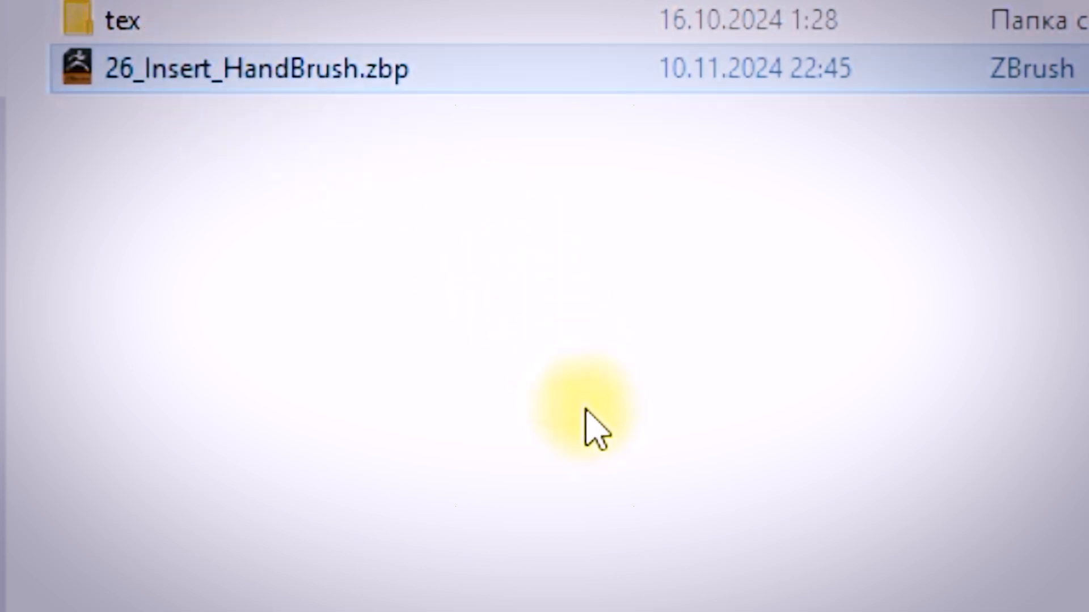
{"action": "double_click", "coordinate": [254, 68]}
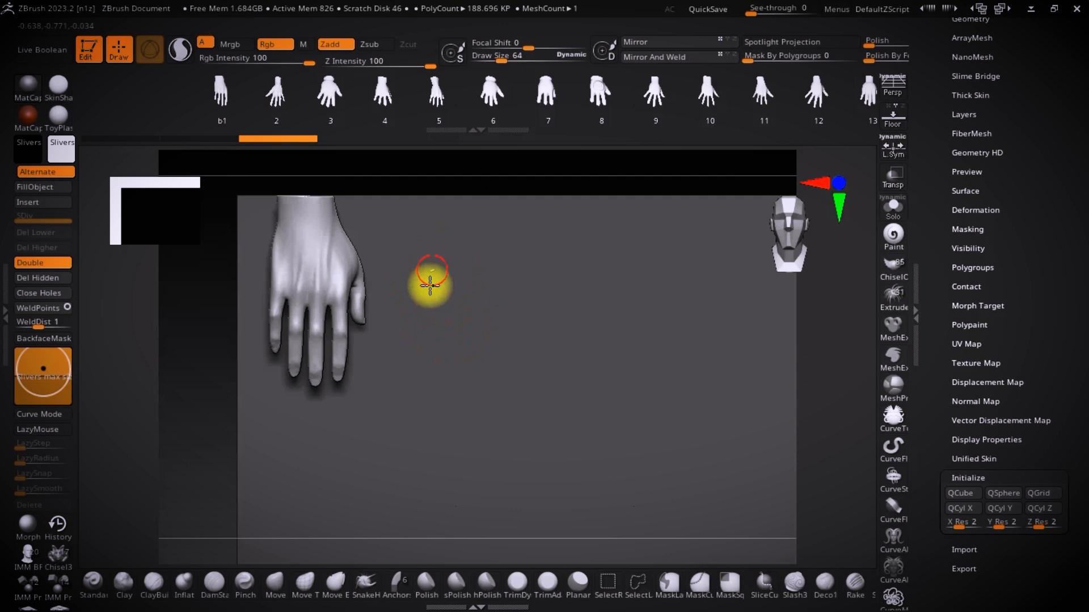
Step: Browse the MultiMesh hand inserts and pick hand model number 26
{"action": "left_click", "coordinate": [548, 91]}
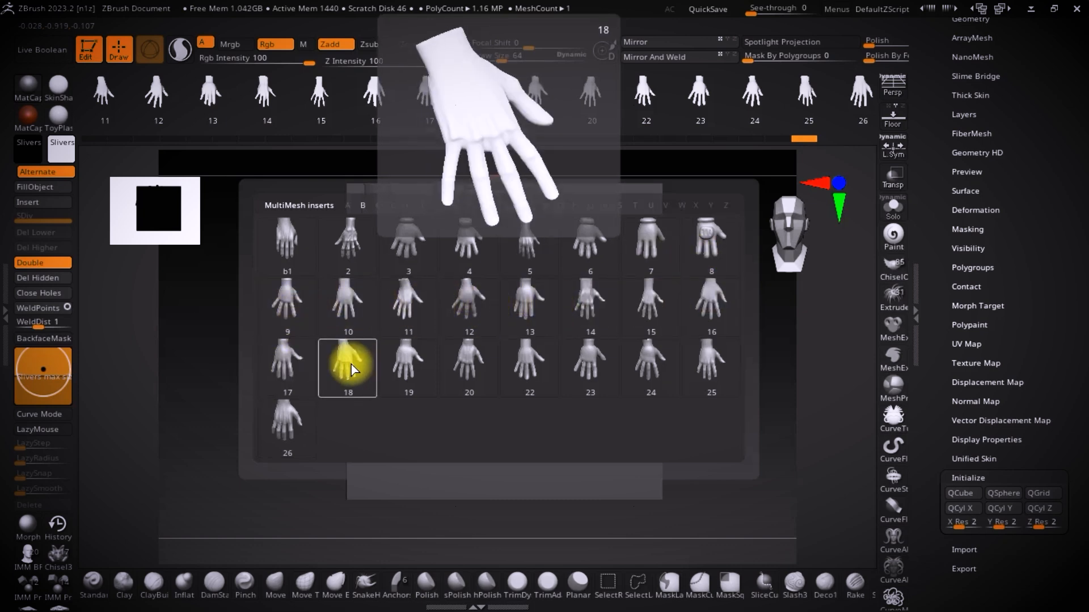
{"action": "left_click", "coordinate": [287, 428]}
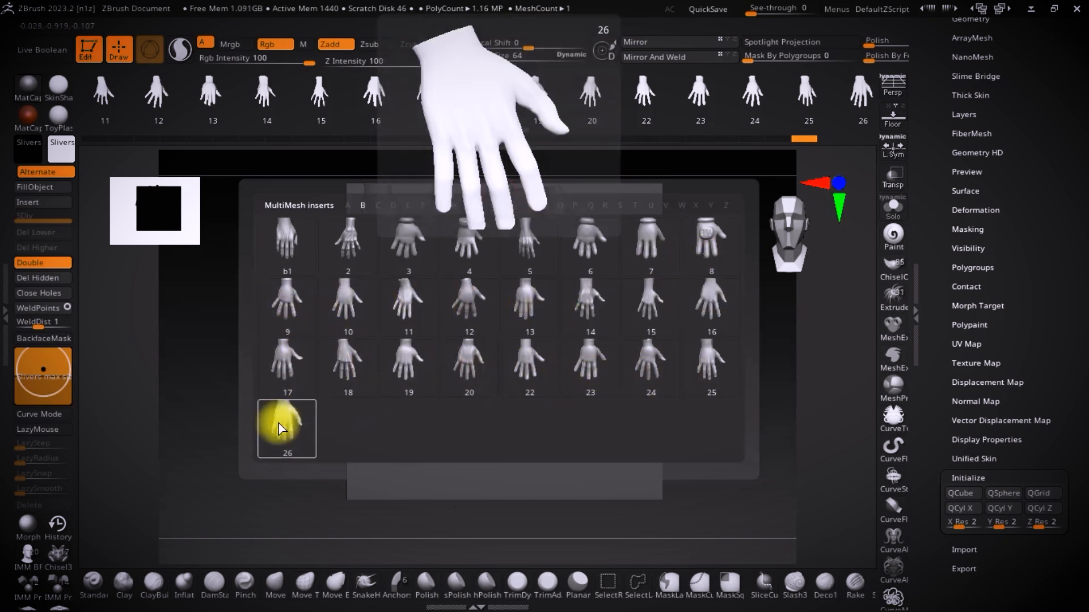